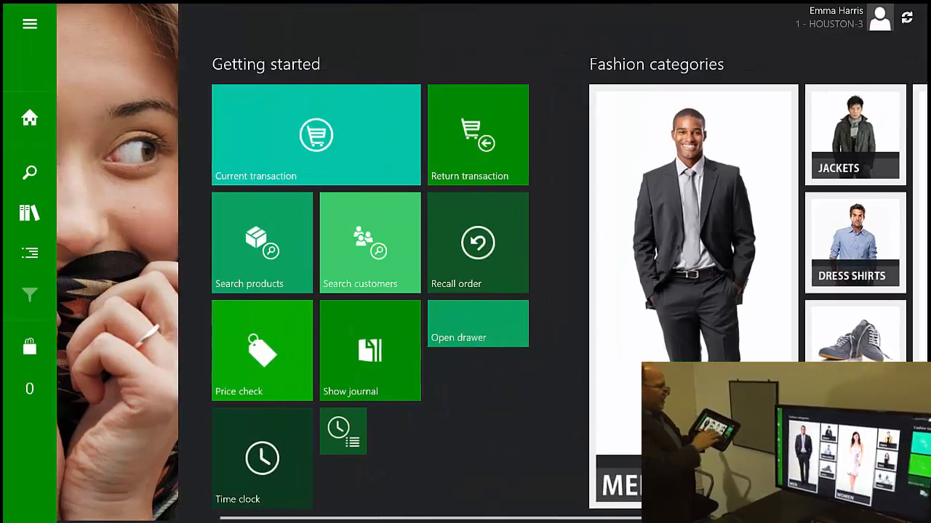
- Open the Shoes product category from the home screen's Fashion categories
scroll("right", 3)
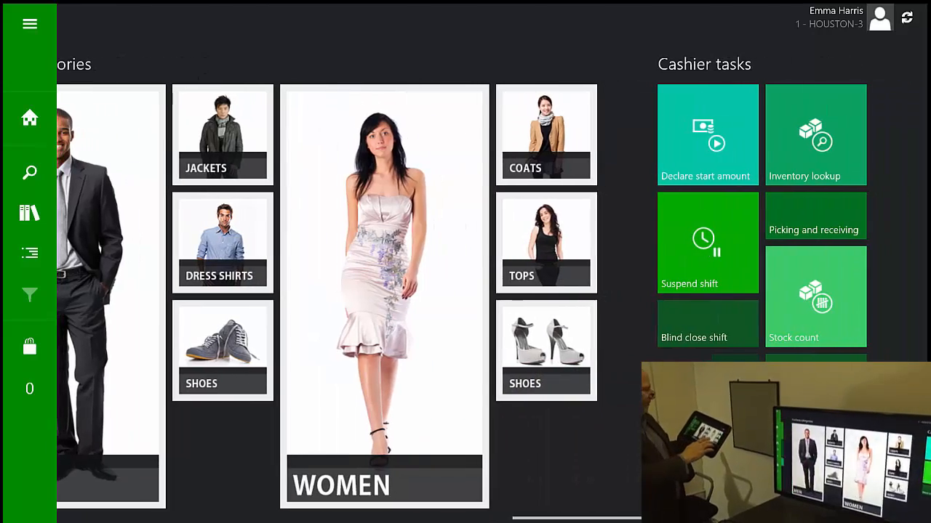
scroll("left", 3)
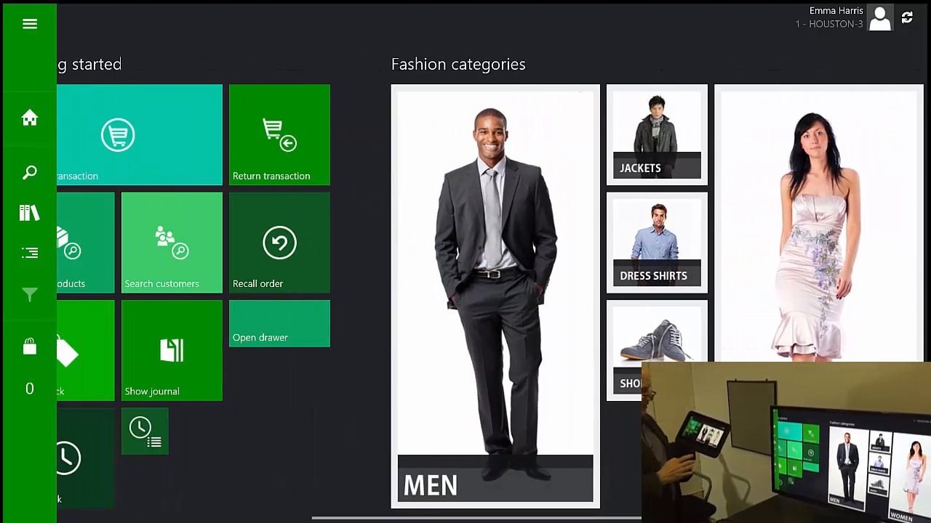
left_click(655, 349)
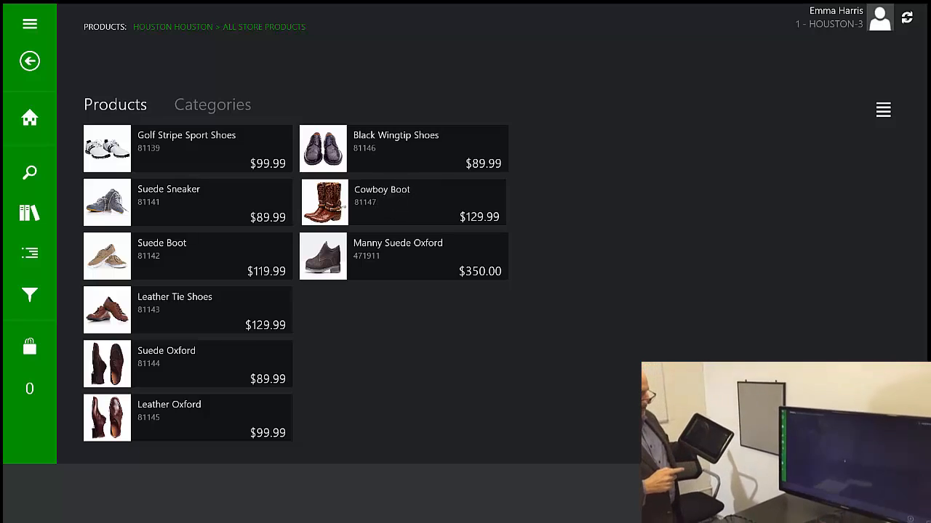
- Open the $129.99 Cowboy Boot's product details from the shoe list
left_click(381, 202)
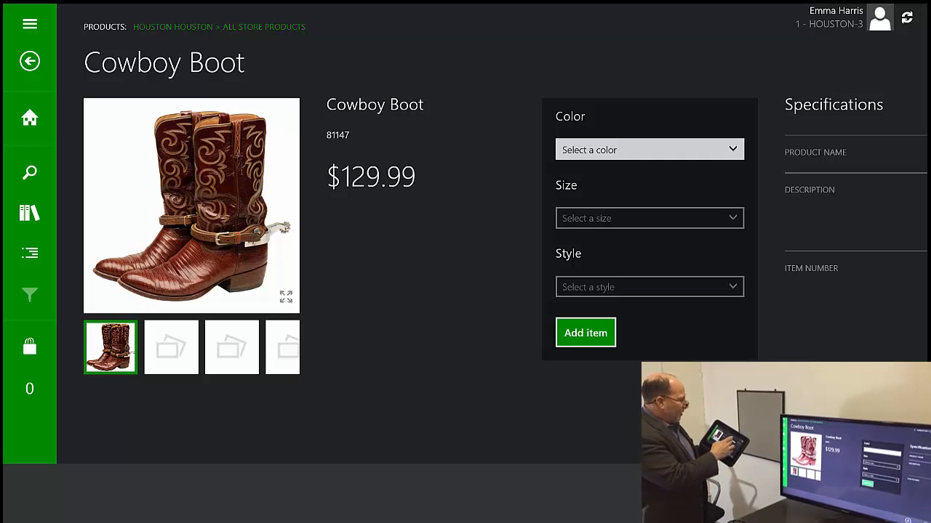
- Add a Brown, size 10.5, Regular Cowboy Boot to the sale and view the $212.47 transaction
left_click(647, 149)
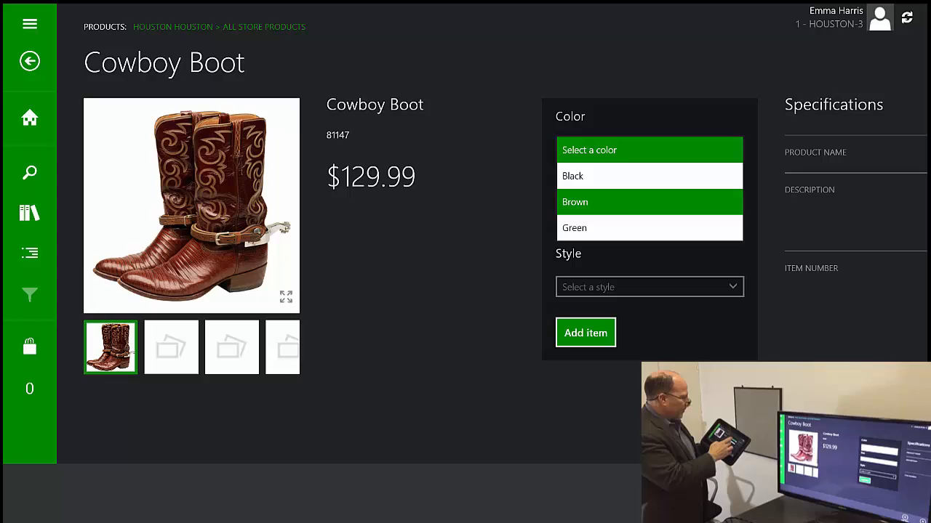
left_click(647, 287)
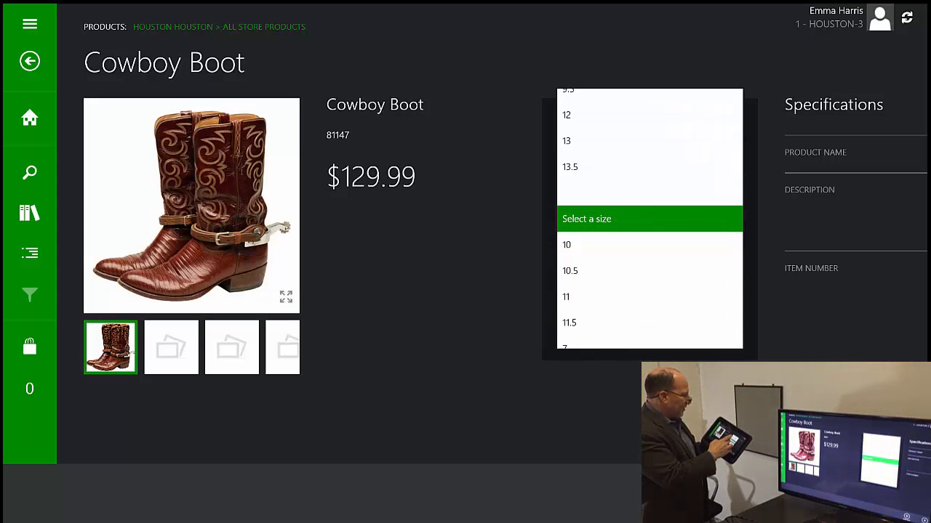
left_click(570, 271)
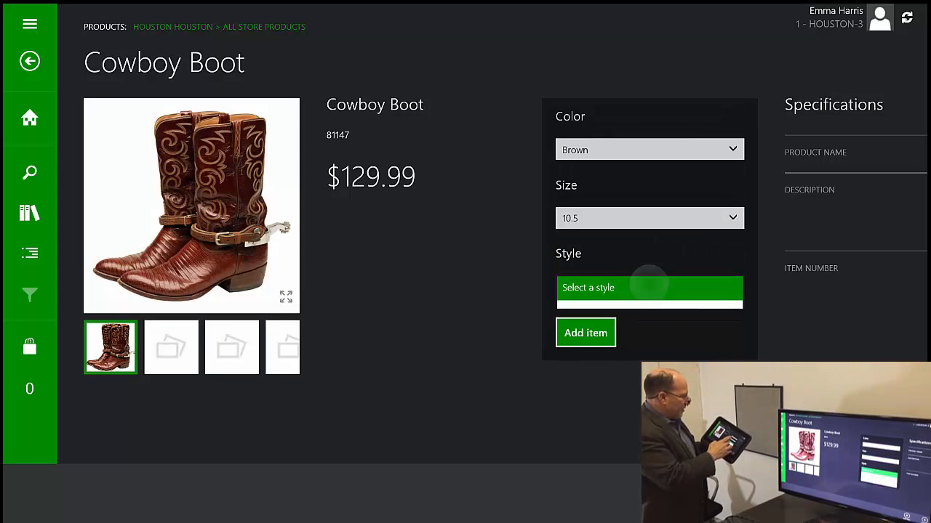
left_click(649, 288)
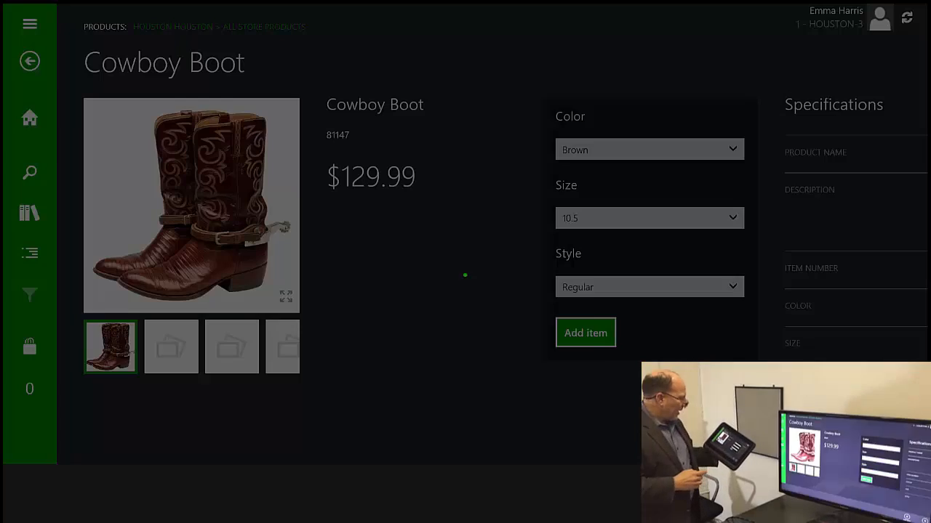
left_click(584, 332)
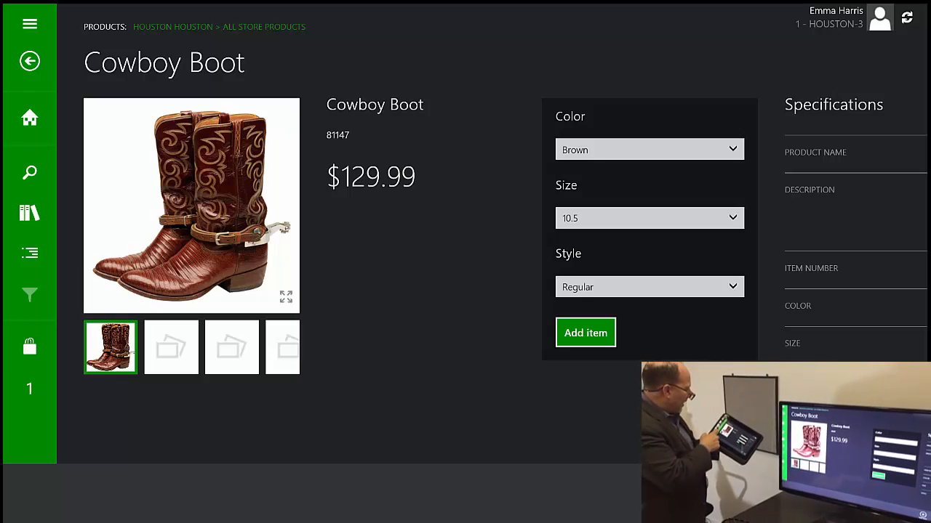
left_click(584, 331)
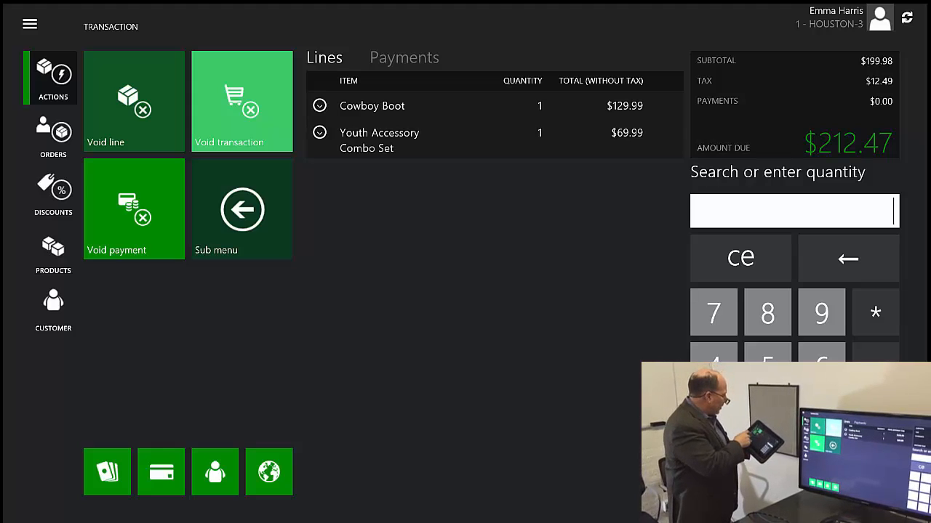
- Start adding a customer to the sale from the transaction's Customer area
left_click(52, 308)
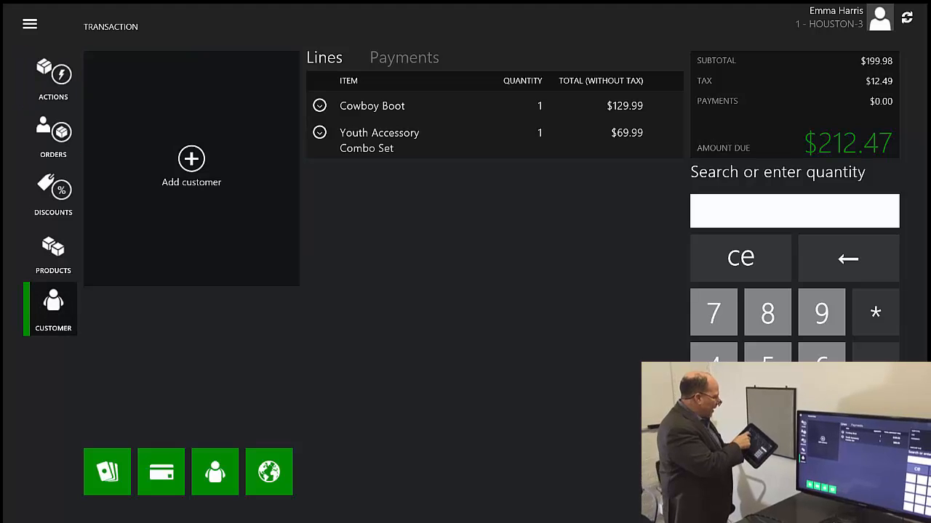
left_click(192, 166)
type("iv")
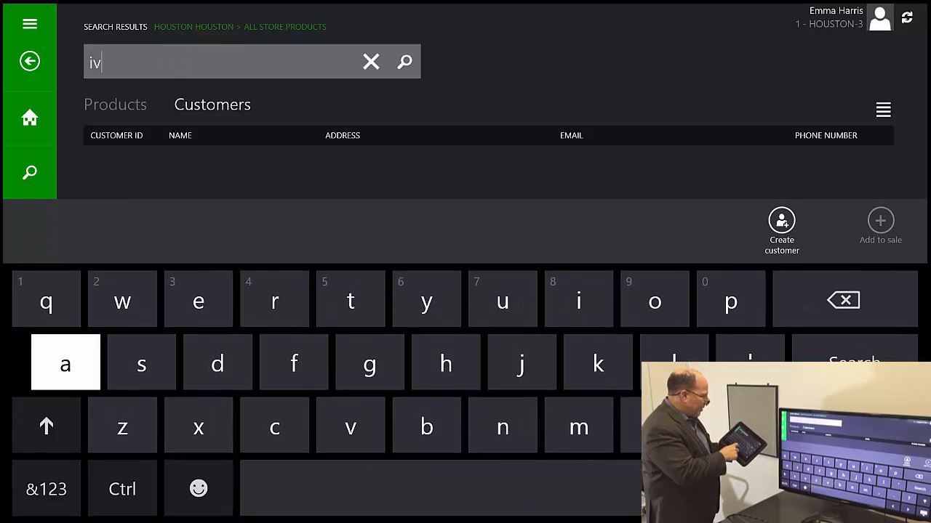
type("an")
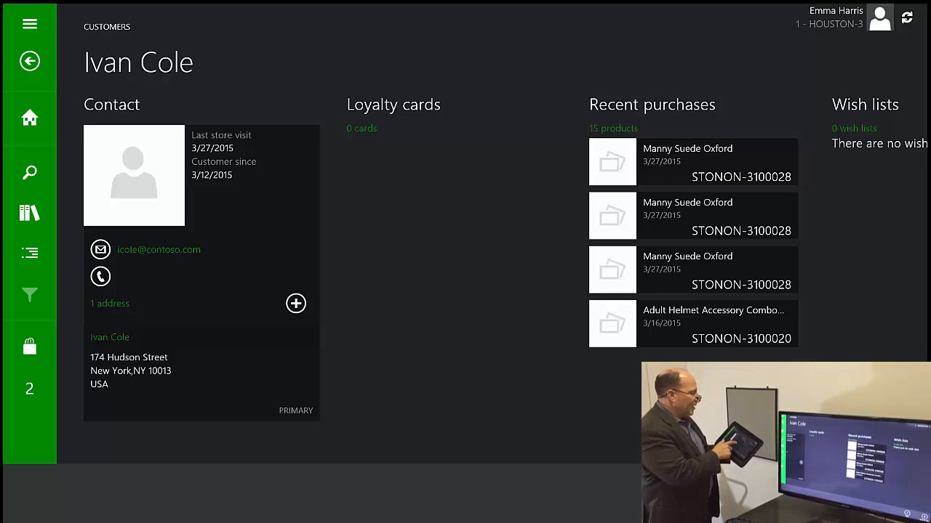
scroll("right", 3)
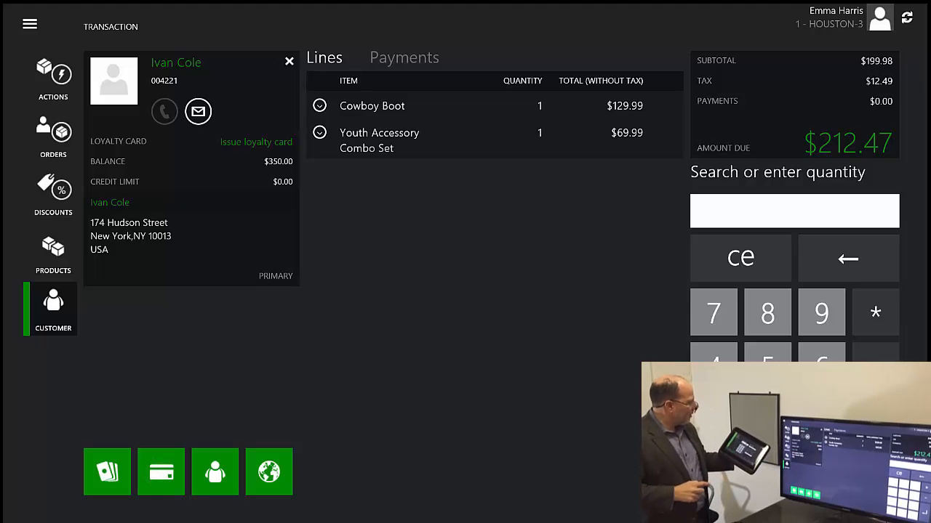
- Start a card payment for the $212.47 amount due
left_click(160, 471)
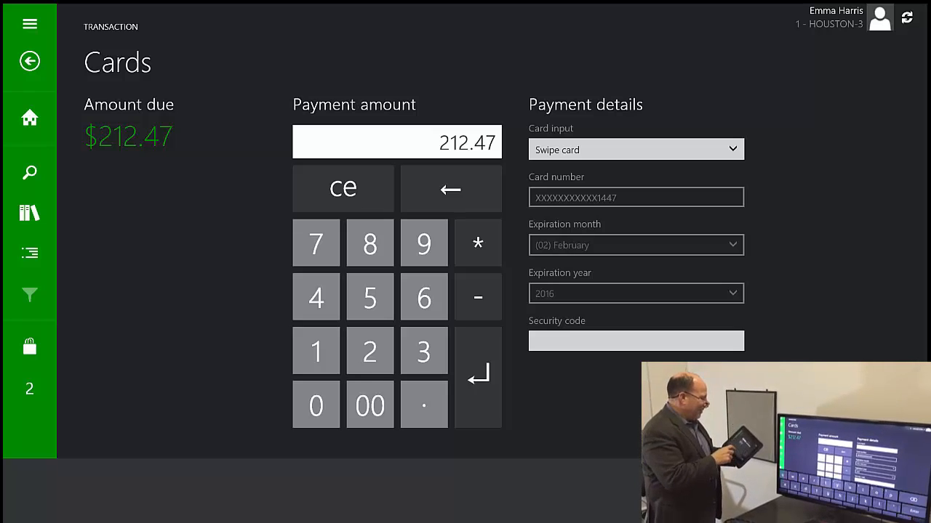
- Submit the full 212.47 card payment, leaving $0.00 change due
left_click(635, 340)
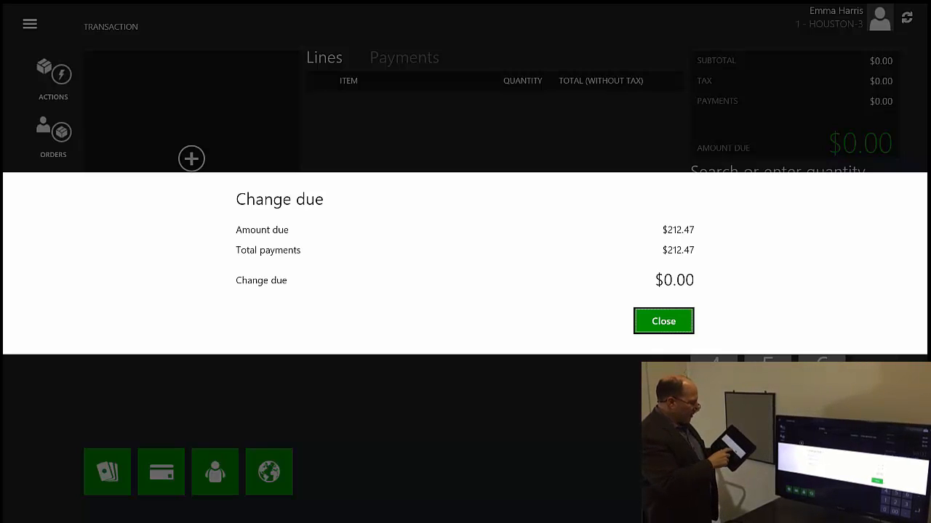
- Close the Change due summary and bring up the store product categories list
left_click(663, 322)
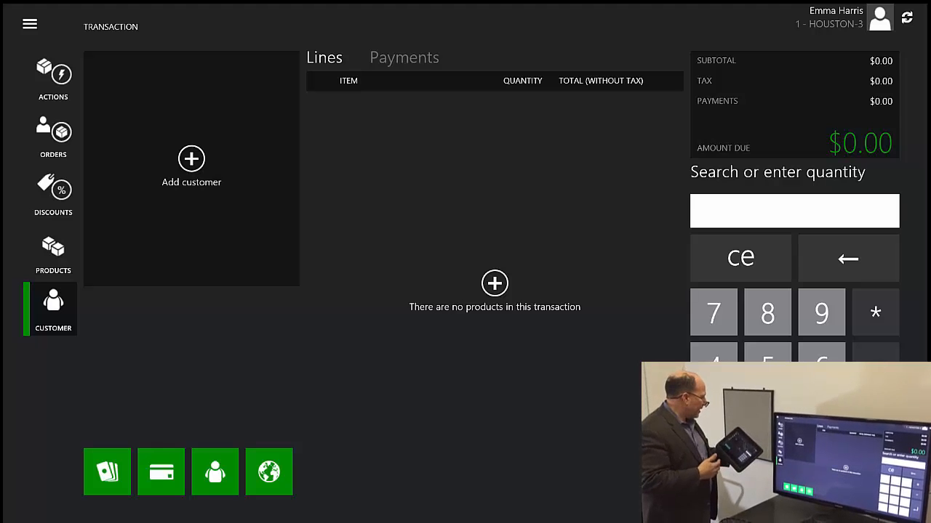
left_click(30, 24)
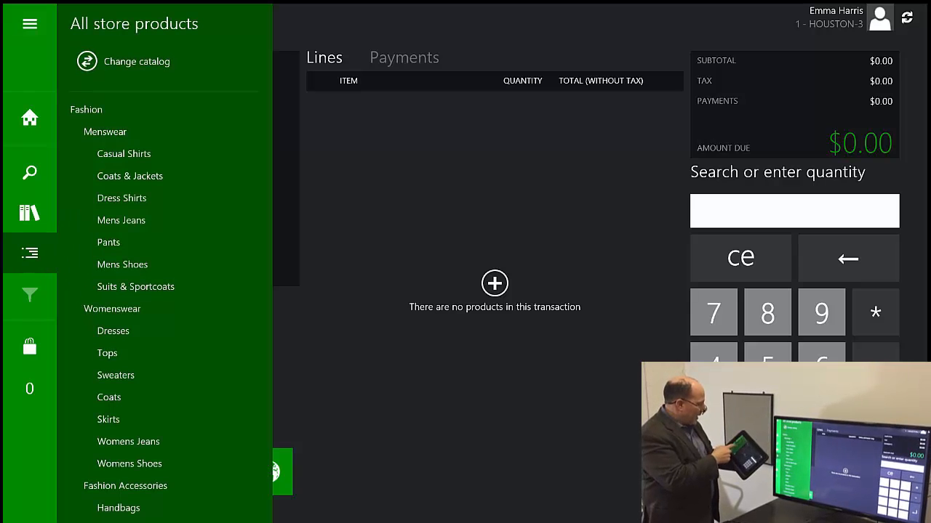
- Open the Coats category under Womenswear
left_click(109, 397)
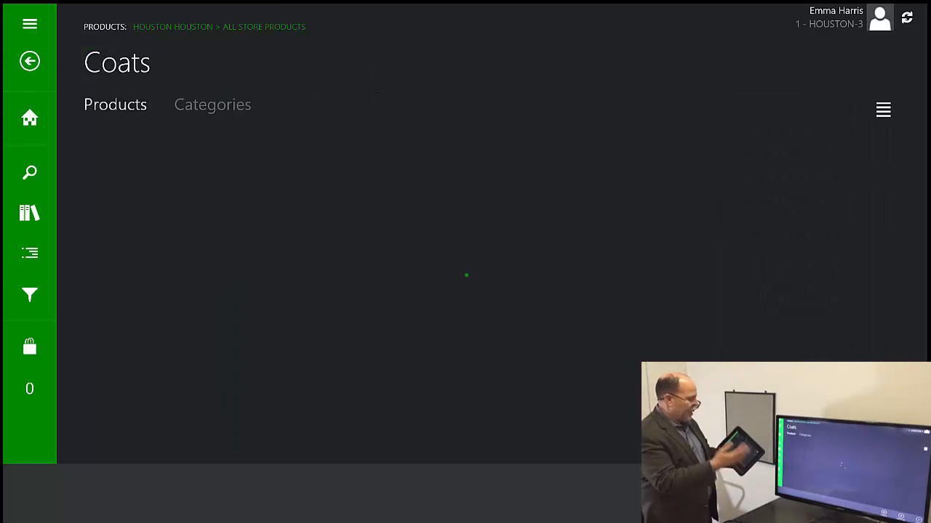